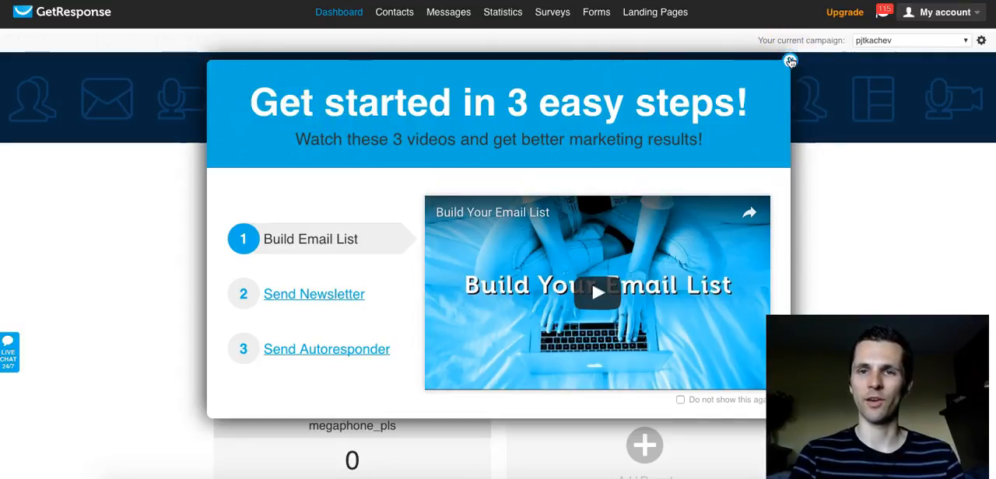
- Dismiss the getting-started videos popup to reveal the dashboard
left_click(791, 62)
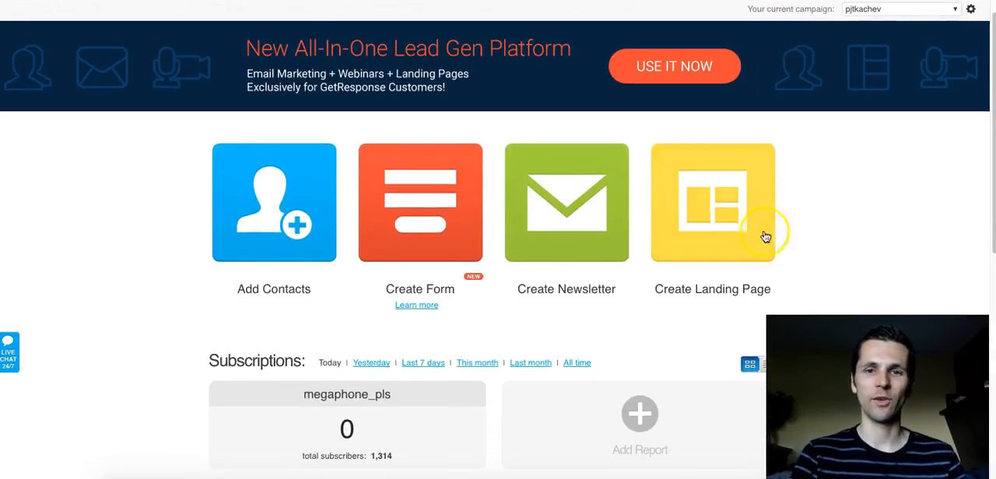
mouse_move(864, 243)
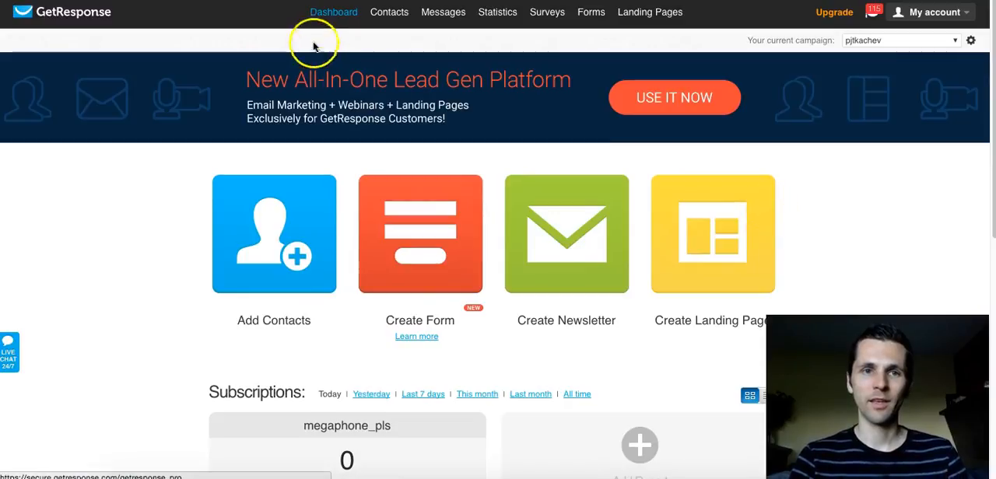
- Show the Statistics menu with email analytics, import and survey statistics options
left_click(389, 13)
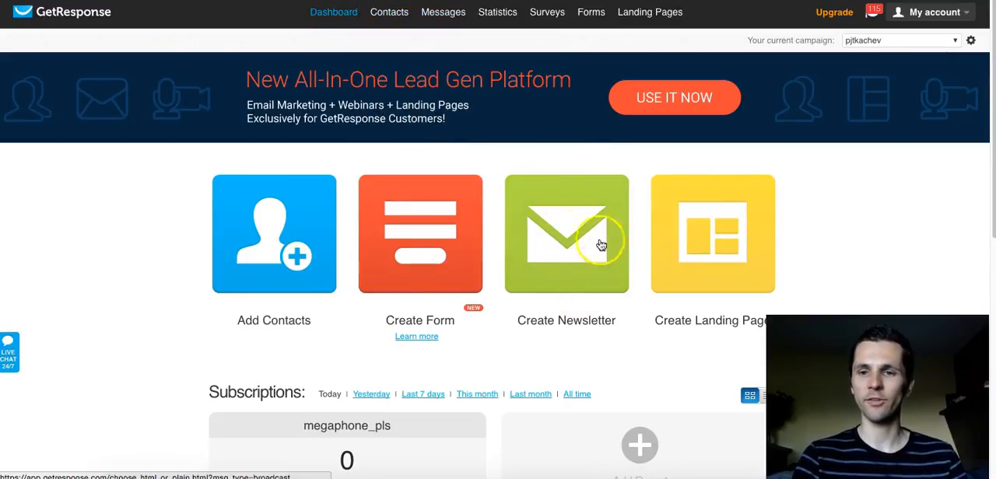
mouse_move(610, 336)
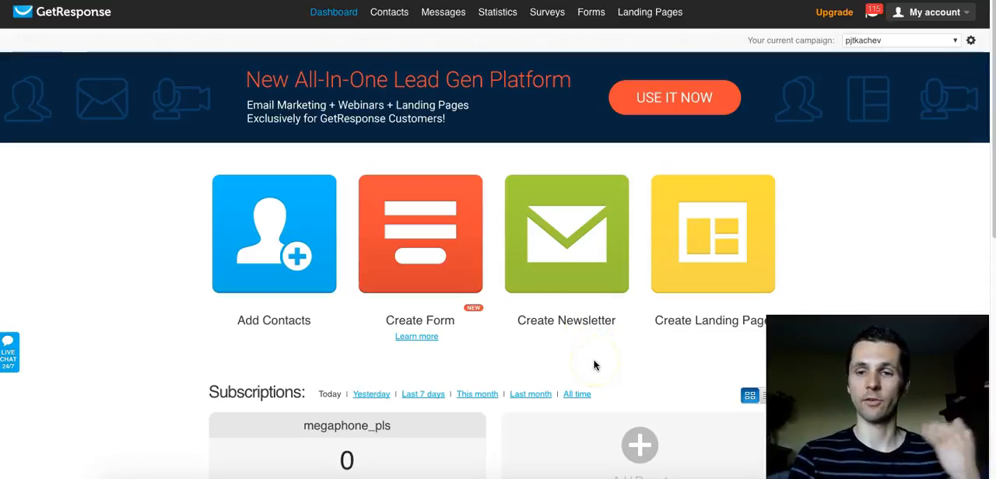
mouse_move(595, 366)
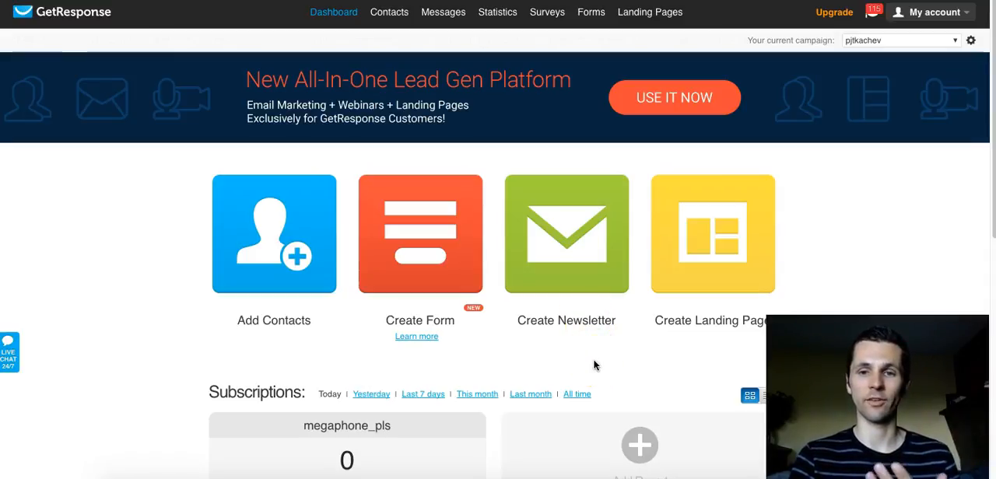
mouse_move(564, 308)
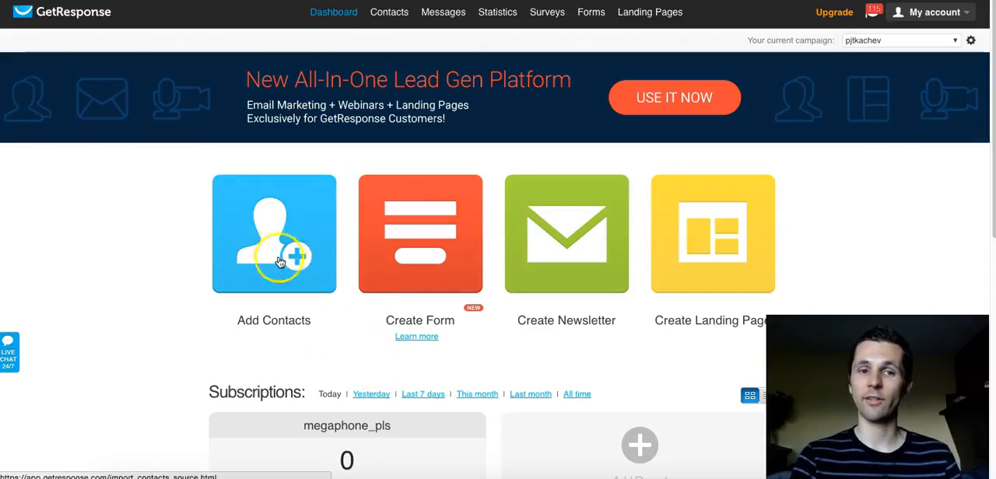
mouse_move(317, 399)
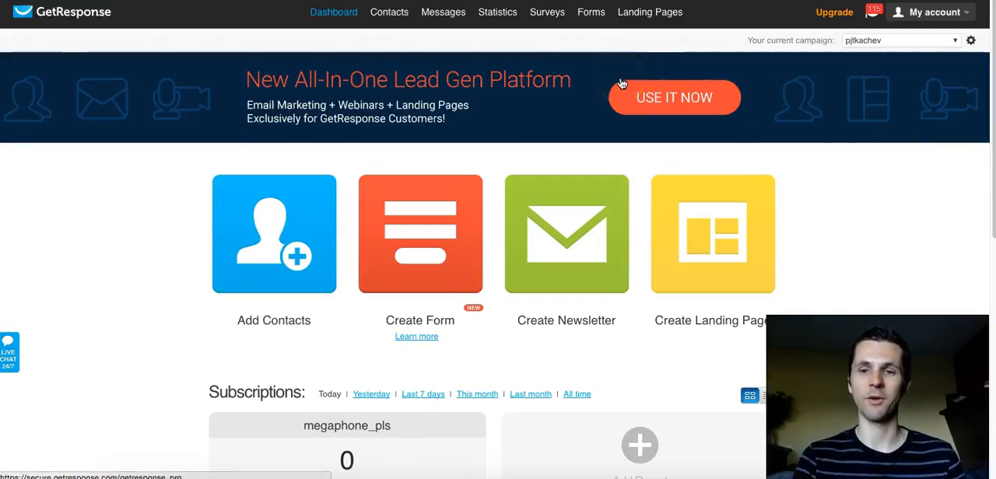
left_click(389, 13)
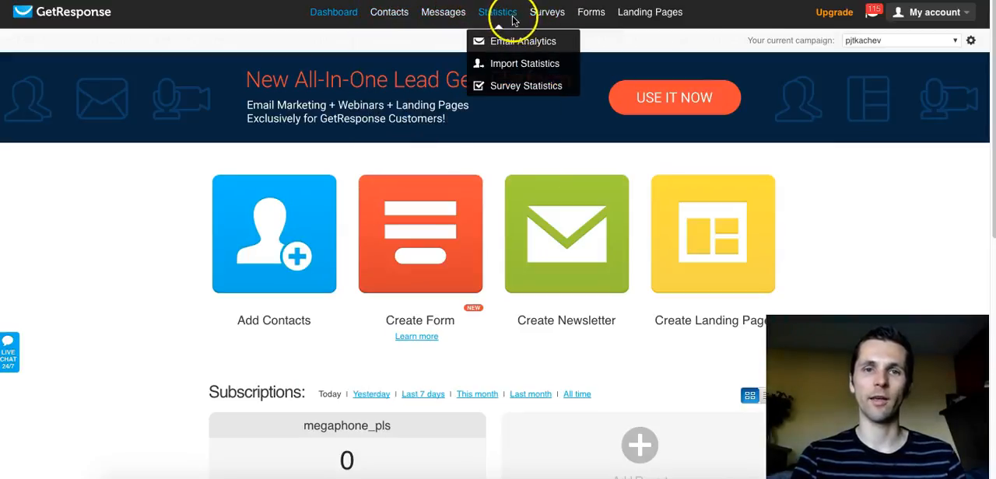
mouse_move(498, 12)
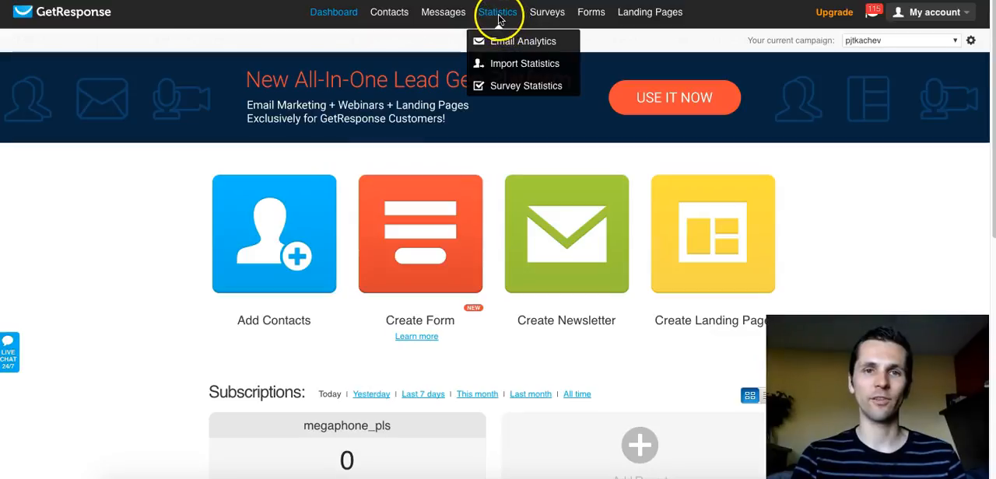
- Load the Email Analytics report showing the promoting_hta autoresponder's 22.86% open and 13.51% click rates
left_click(522, 41)
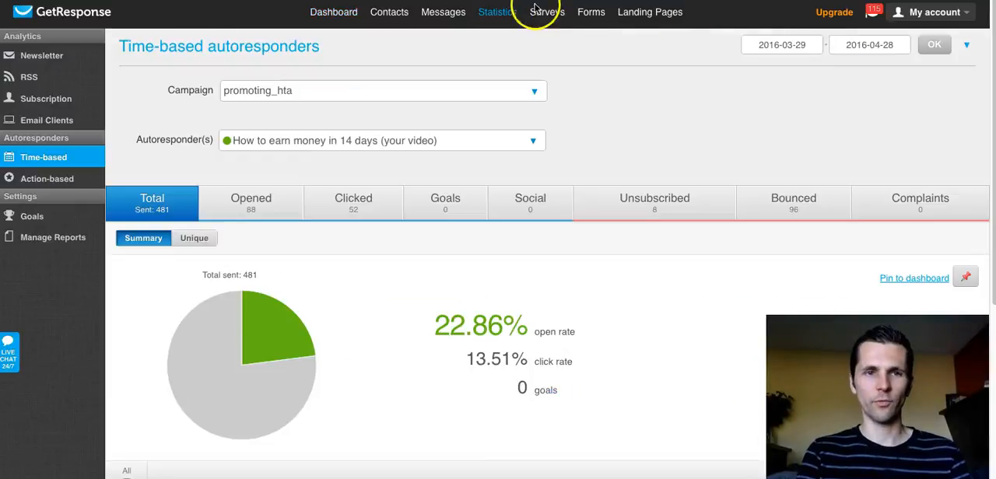
mouse_move(475, 108)
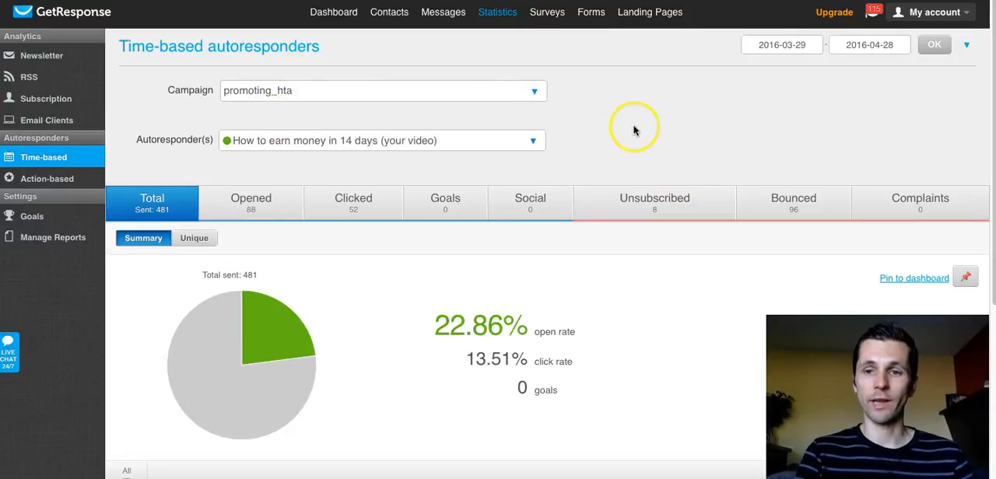
mouse_move(175, 263)
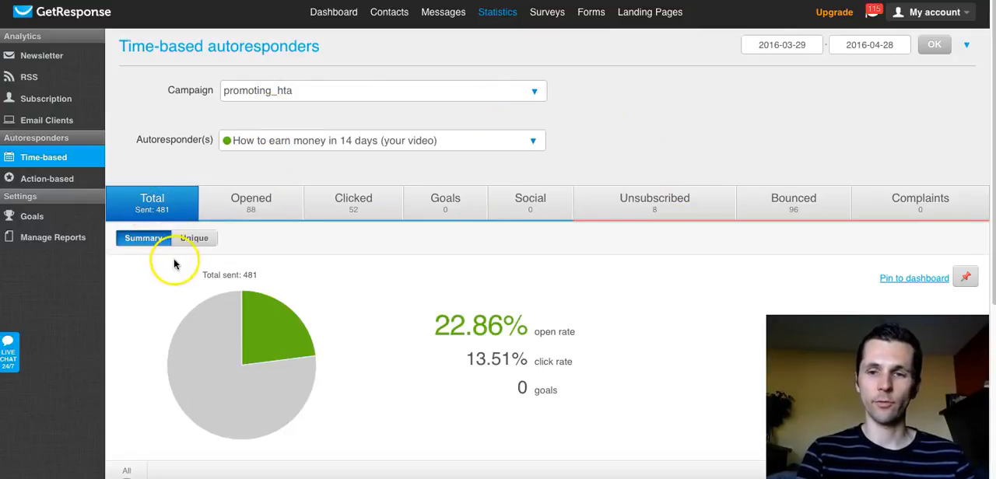
mouse_move(112, 202)
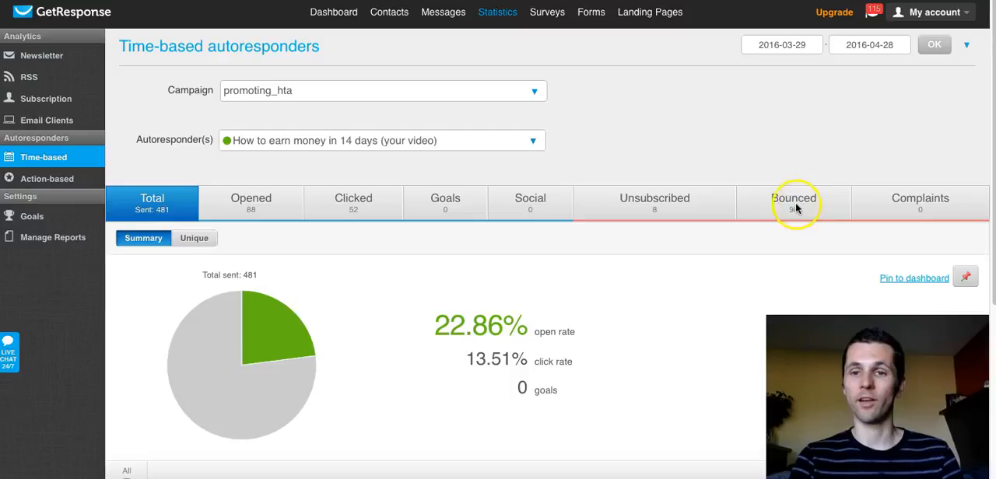
mouse_move(708, 351)
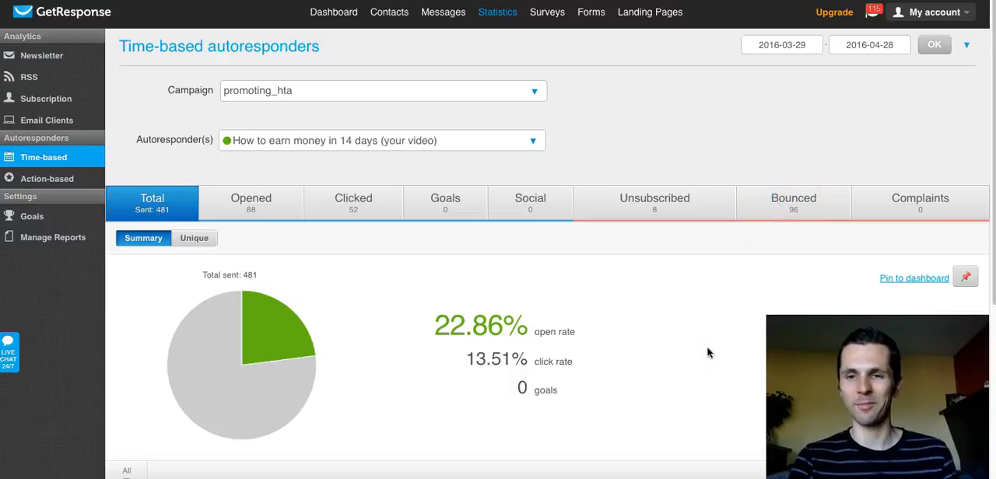
- Scroll to the breakdown table listing 481 sent, 88 opened, 317 unopened and 96 bounced
scroll("down", 3)
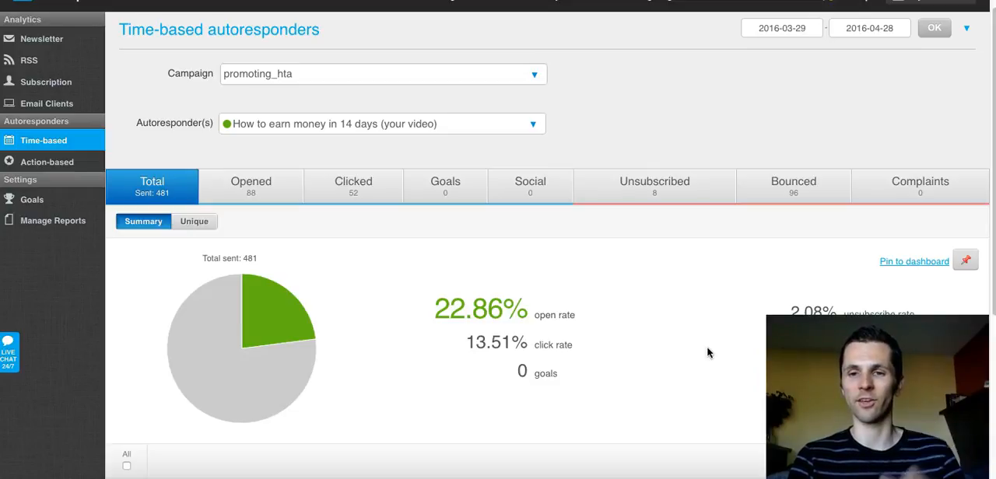
scroll("down", 3)
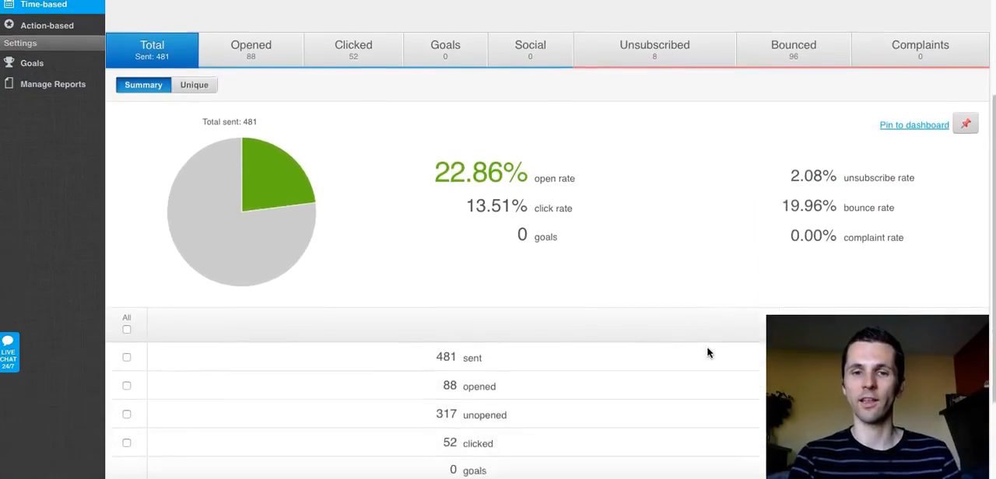
scroll("down", 3)
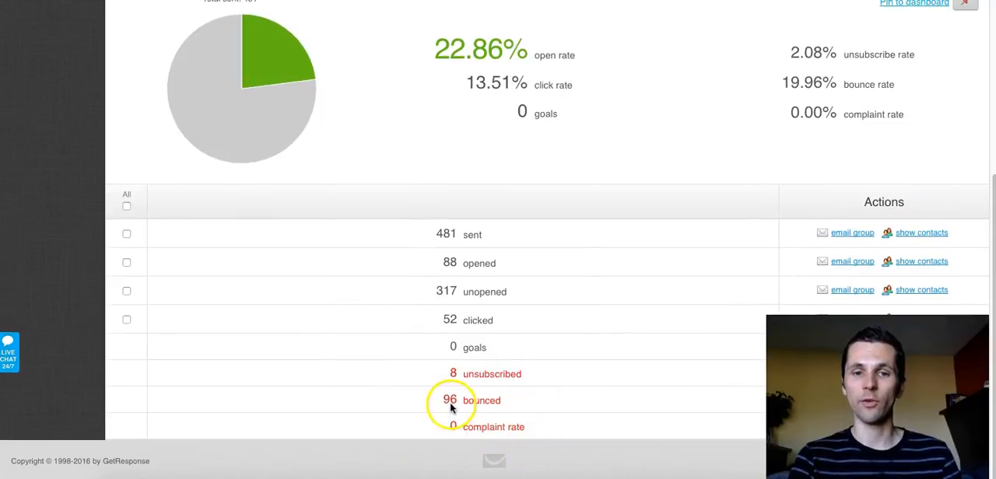
mouse_move(695, 423)
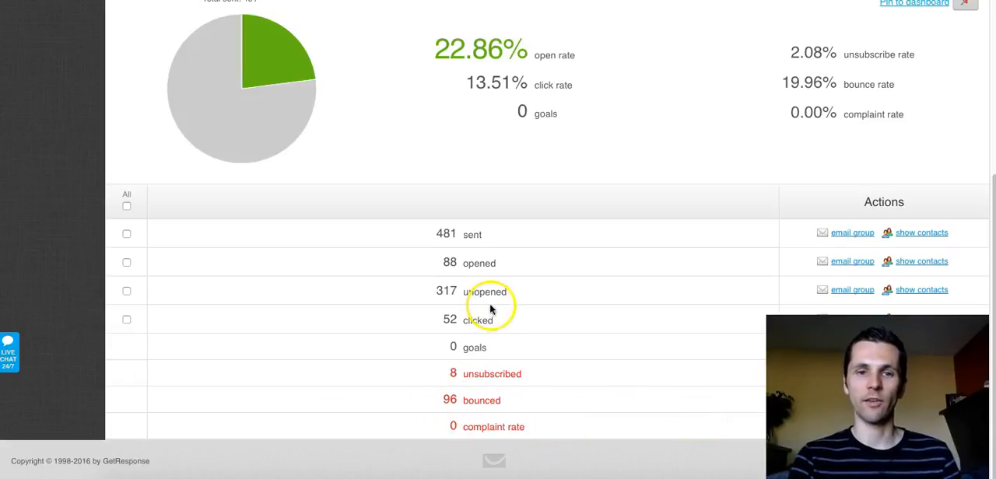
mouse_move(492, 265)
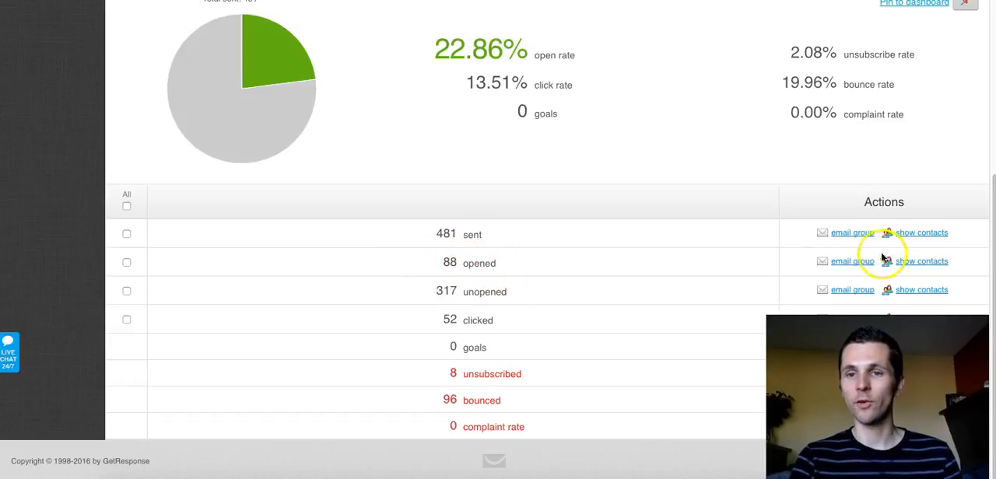
mouse_move(719, 266)
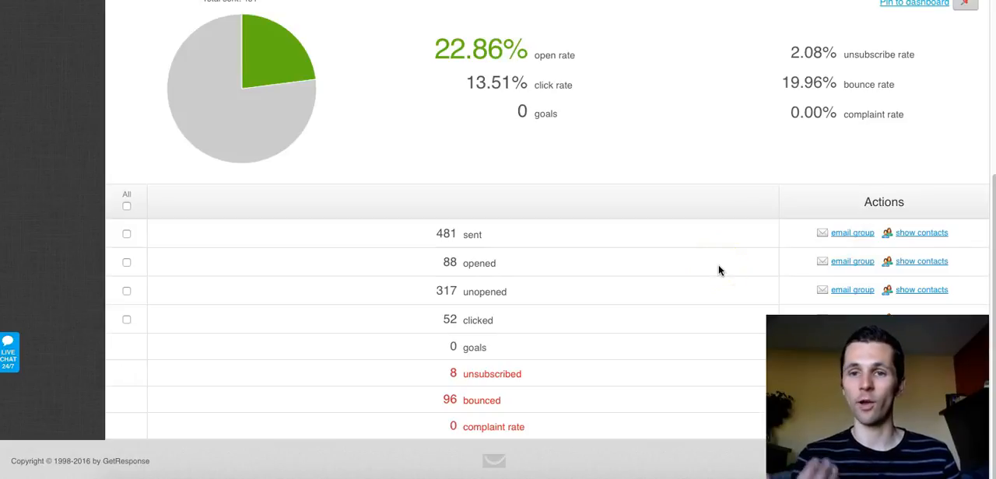
mouse_move(884, 274)
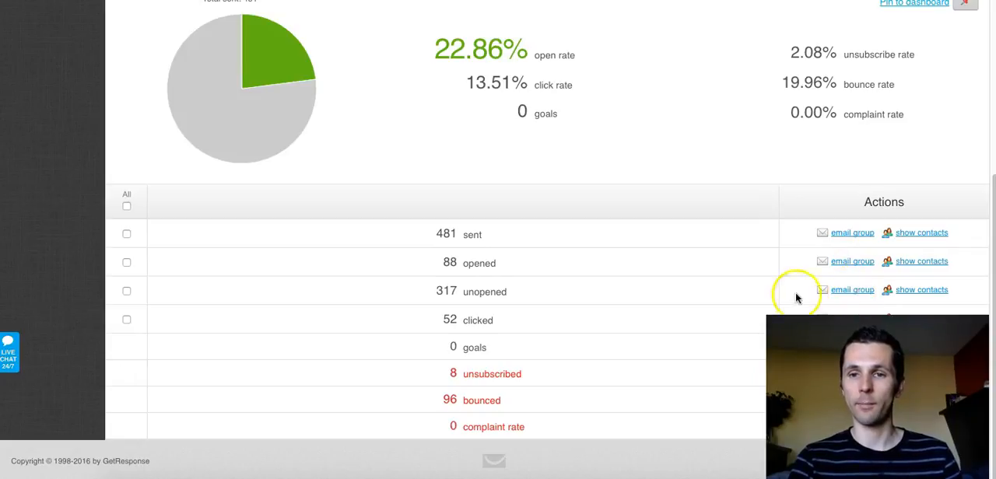
mouse_move(840, 299)
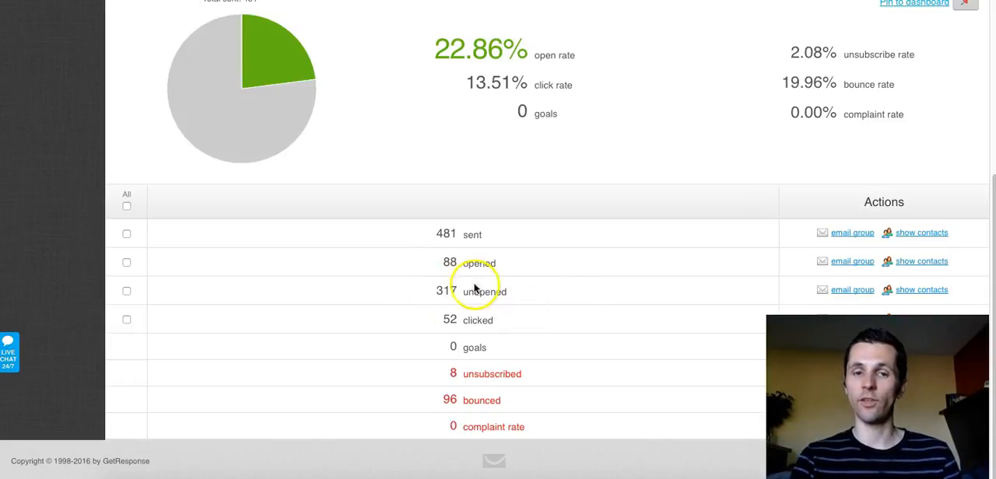
mouse_move(560, 326)
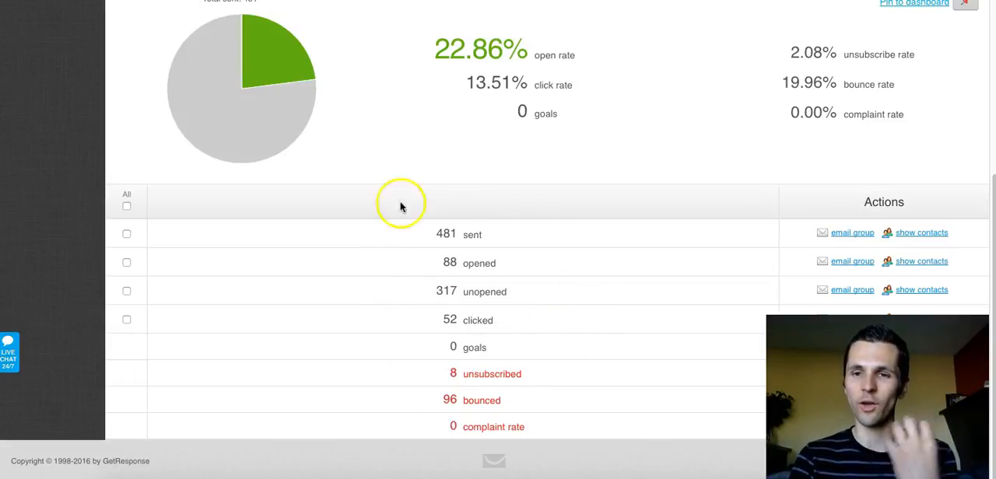
mouse_move(759, 299)
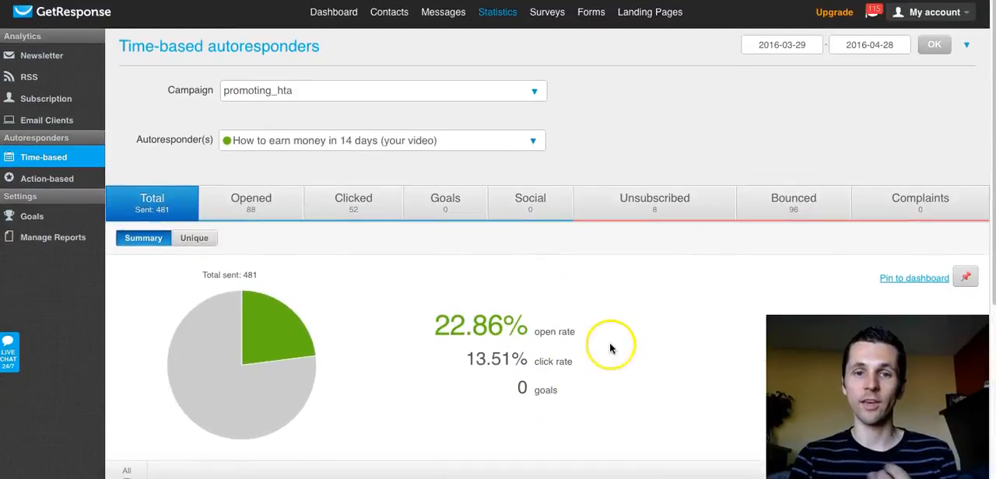
mouse_move(351, 286)
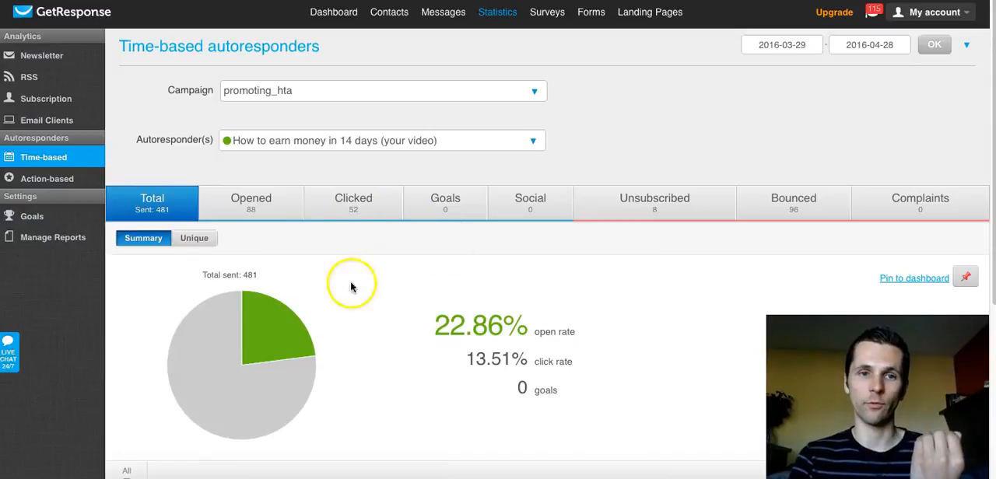
mouse_move(548, 349)
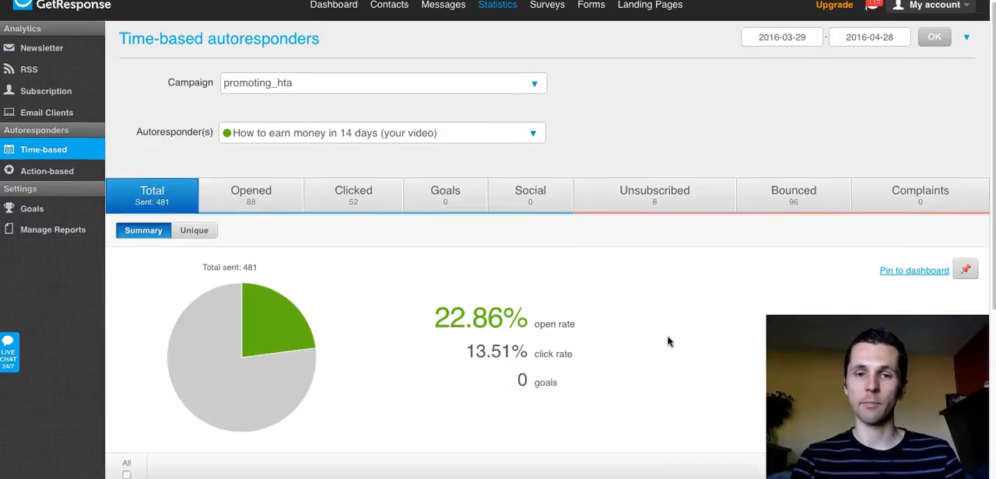
scroll("down", 3)
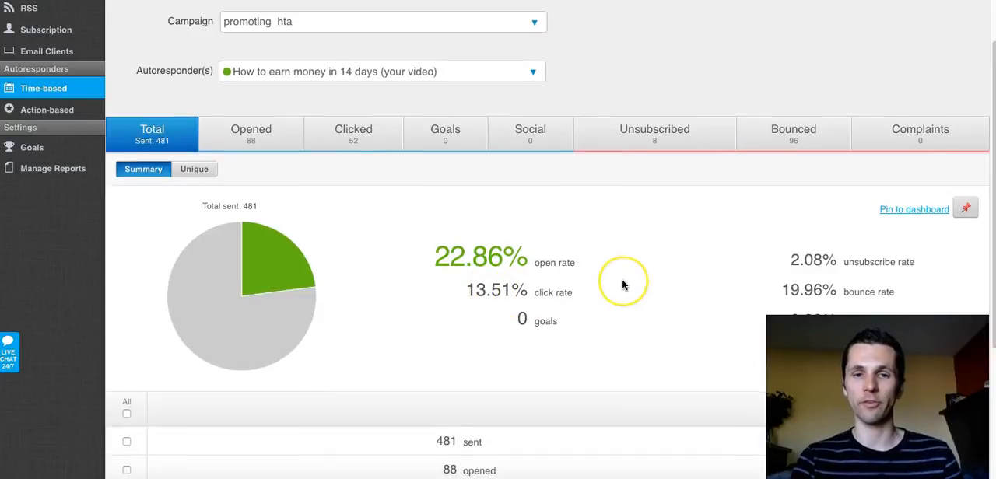
scroll("down", 3)
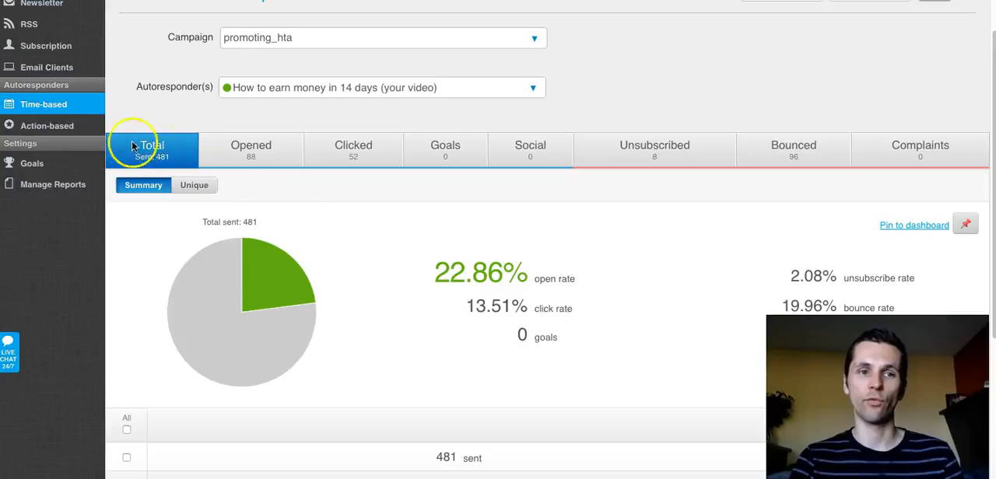
mouse_move(411, 165)
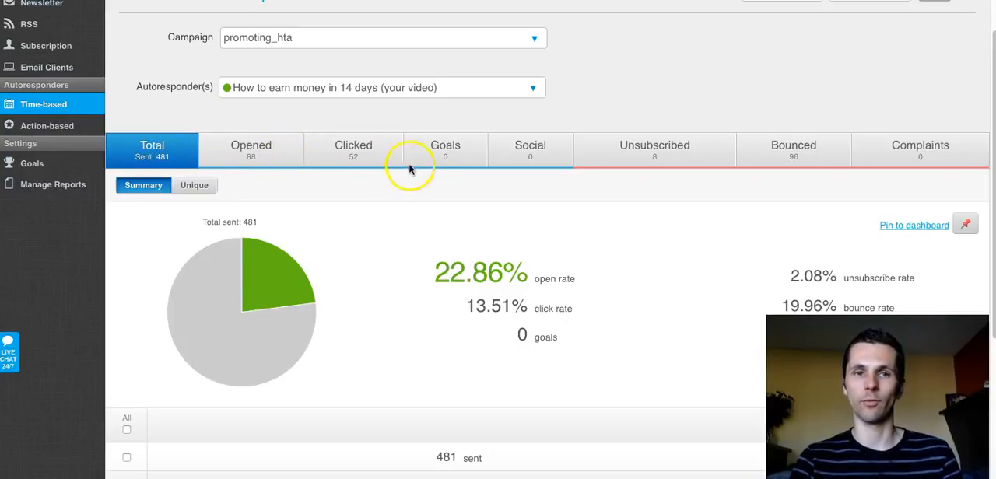
mouse_move(713, 273)
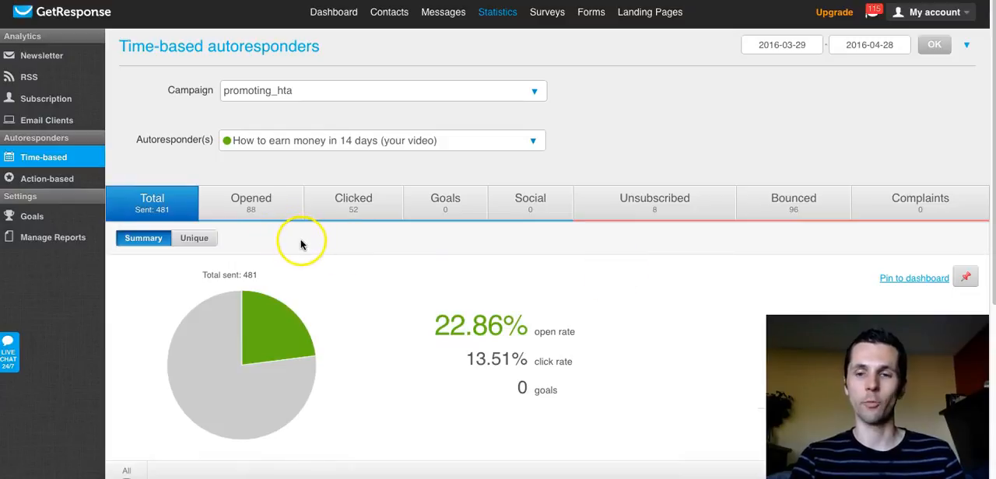
mouse_move(287, 224)
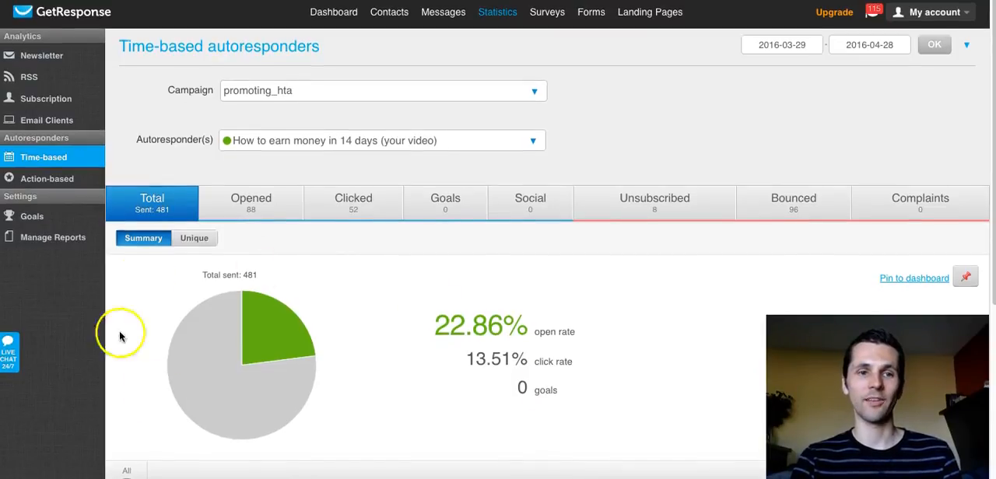
mouse_move(626, 333)
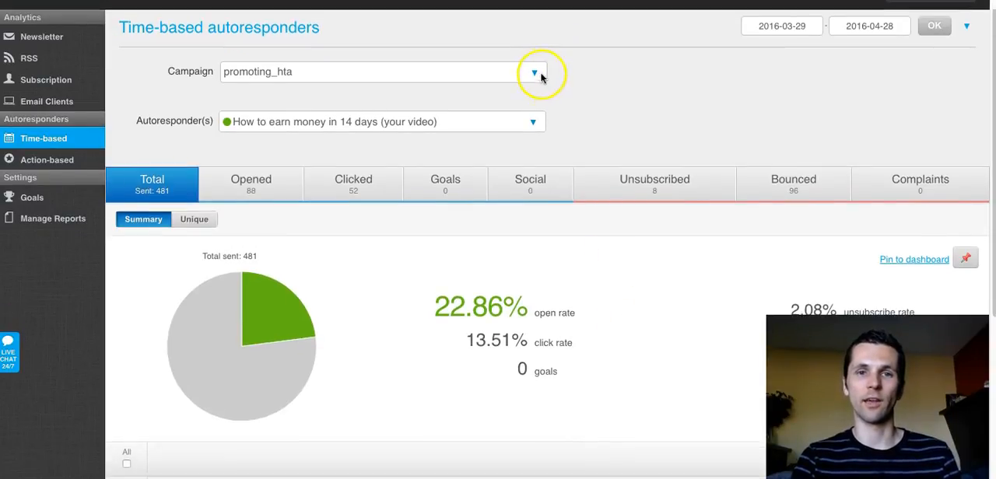
left_click(534, 71)
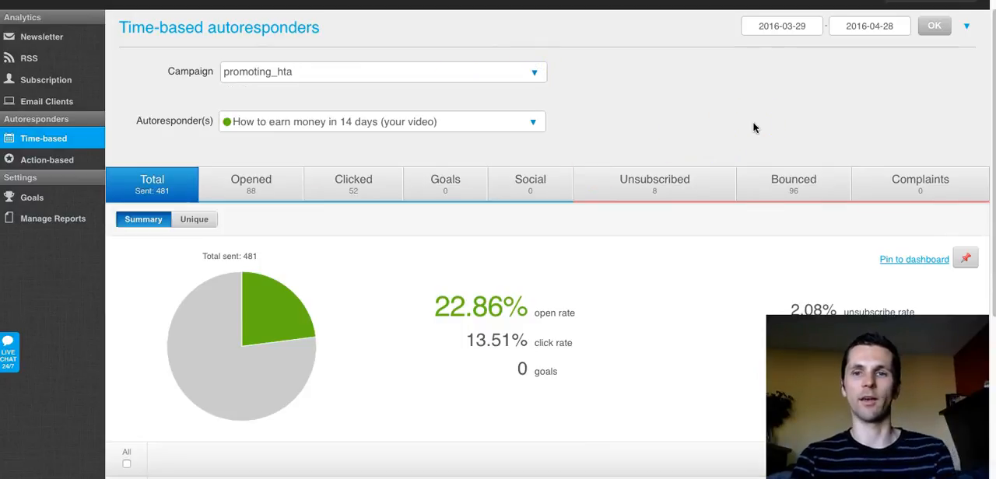
scroll("up", 3)
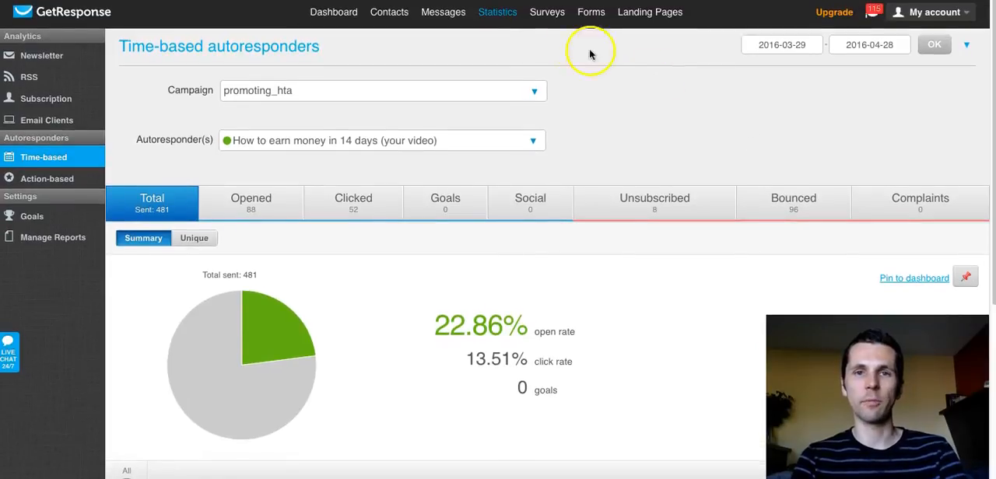
mouse_move(785, 124)
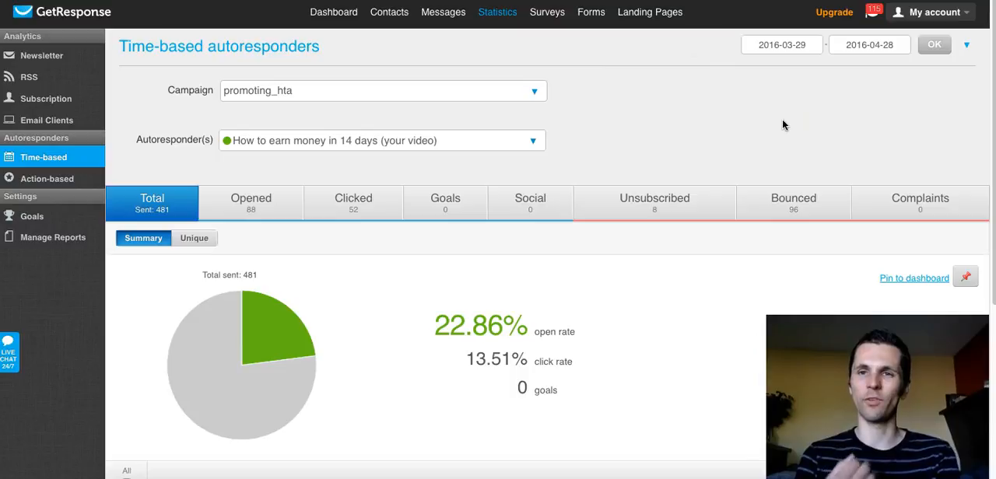
scroll("down", 3)
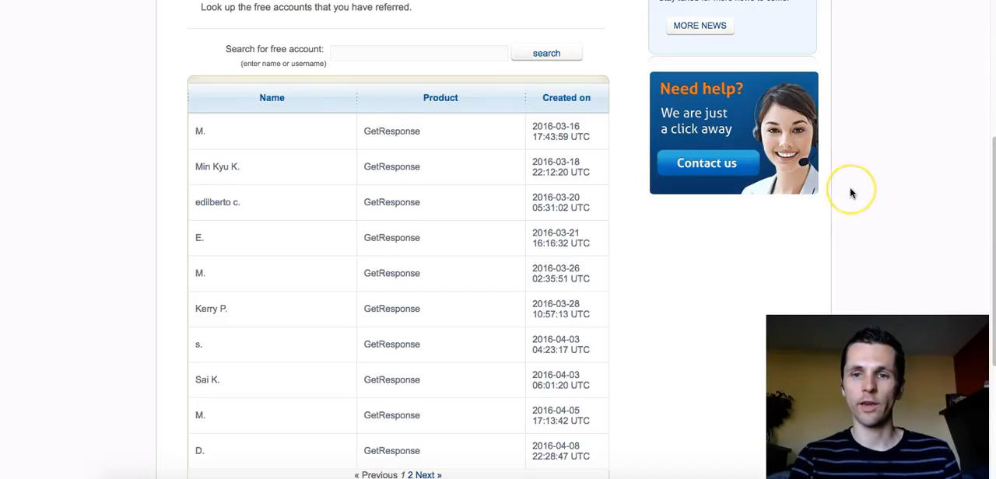
- Move to page 2 of referred free accounts, listing sign-ups from 2016-04-18 to 2016-04-28
scroll("down", 3)
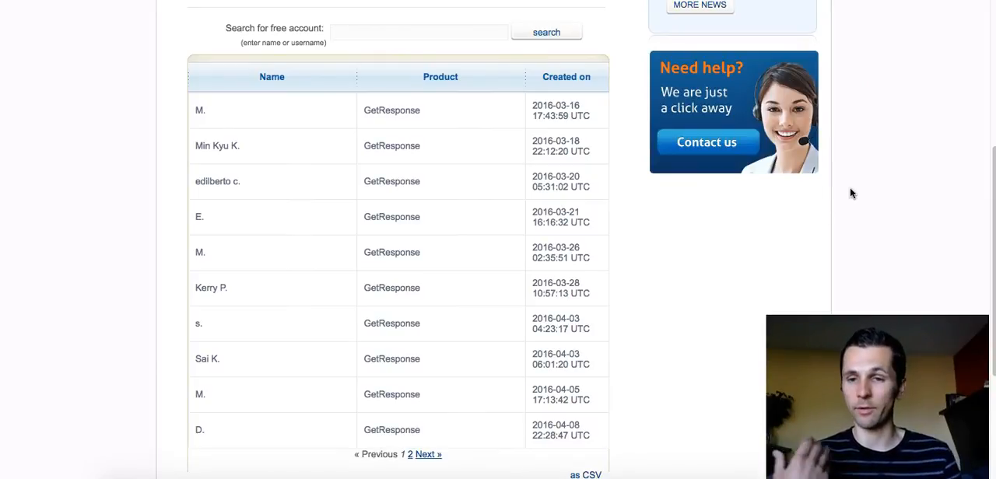
mouse_move(171, 128)
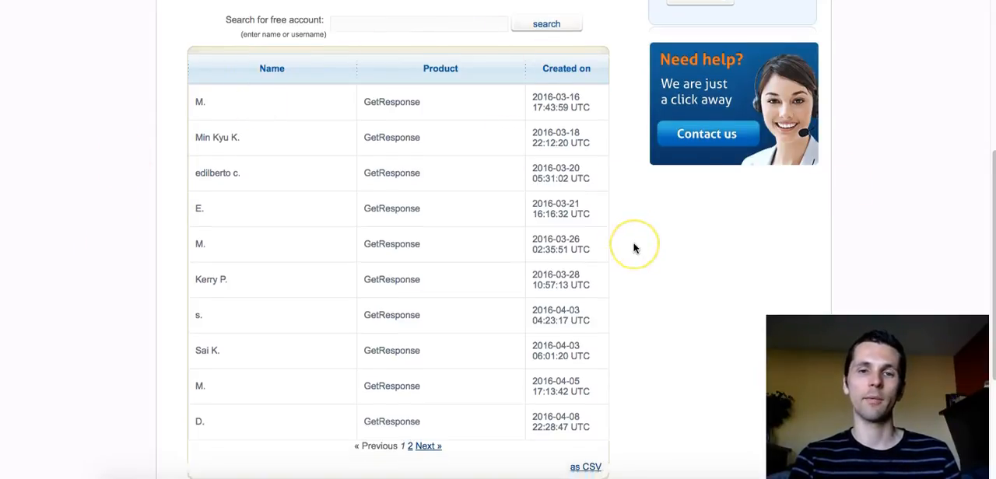
scroll("down", 3)
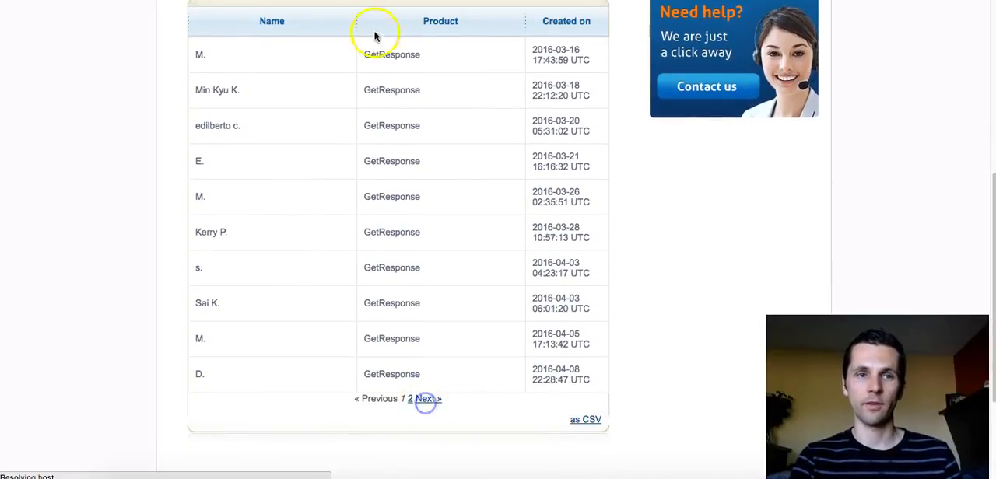
left_click(426, 399)
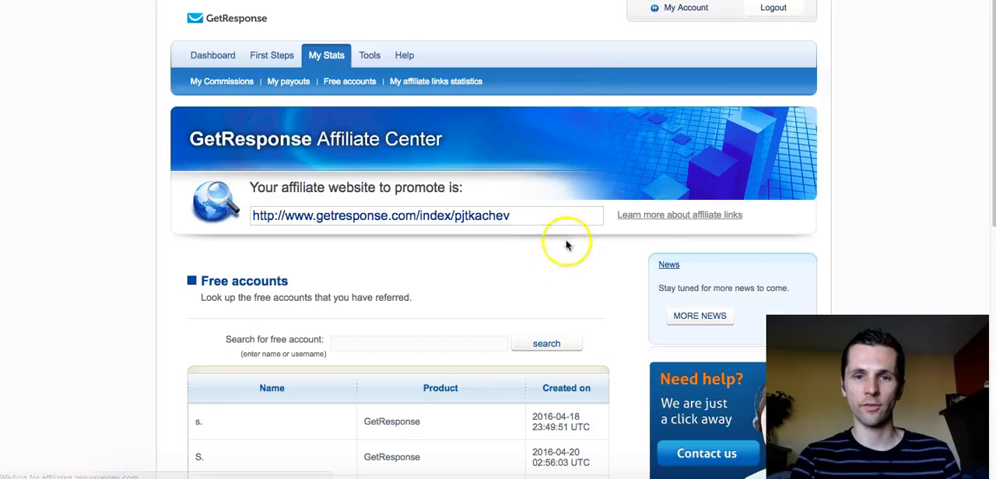
scroll("down", 3)
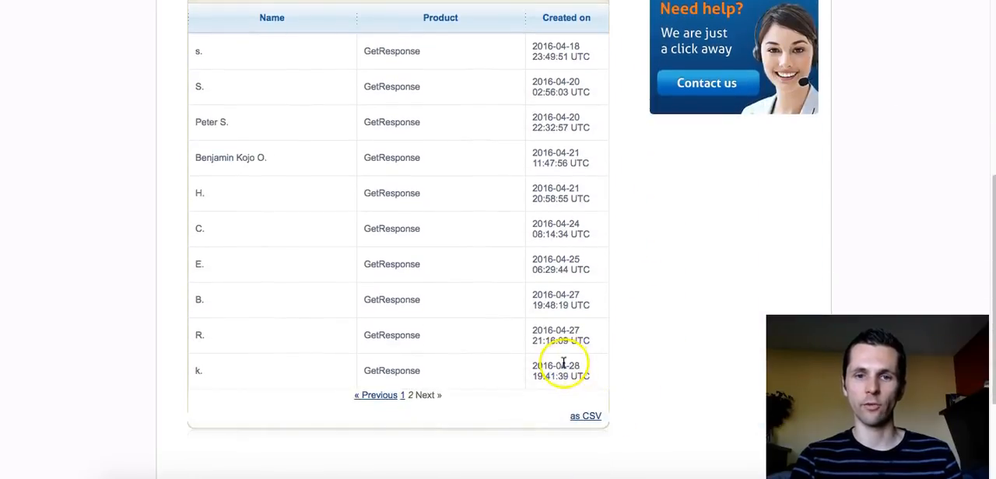
mouse_move(558, 233)
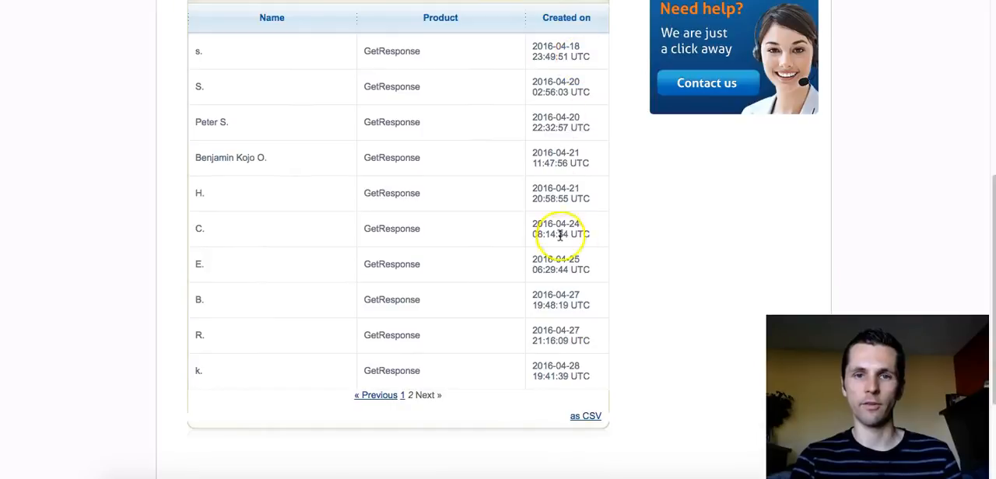
mouse_move(760, 146)
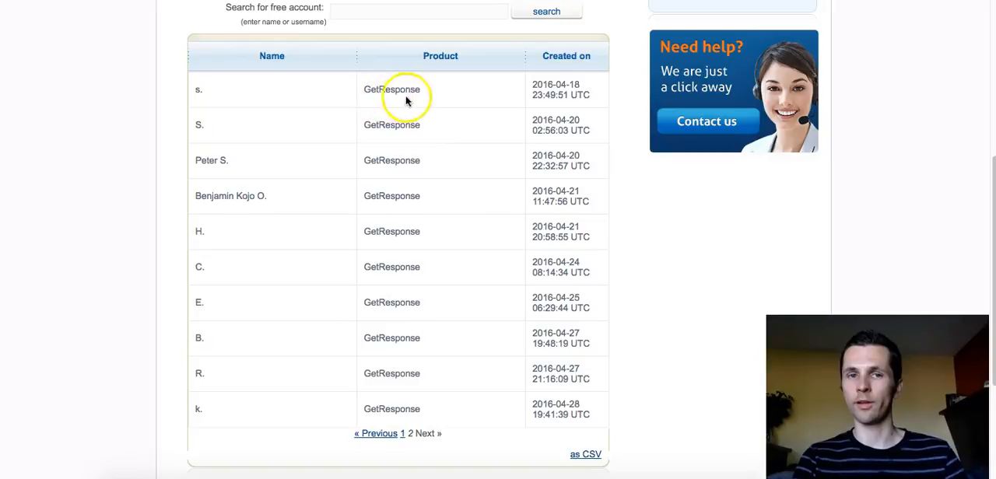
mouse_move(640, 231)
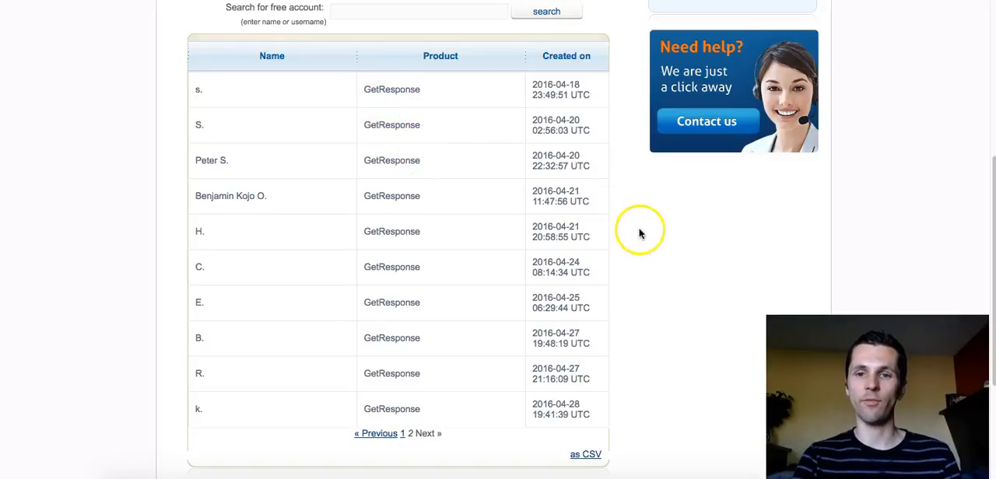
mouse_move(663, 252)
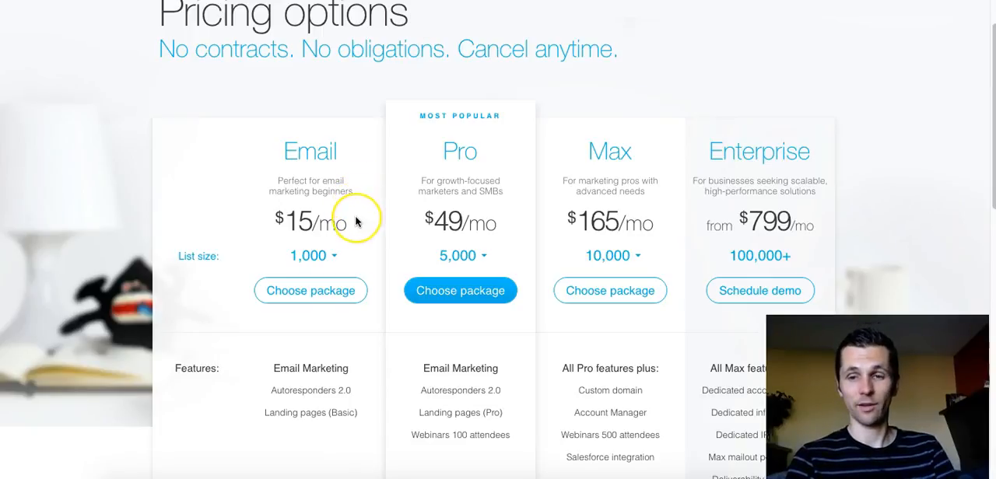
mouse_move(372, 230)
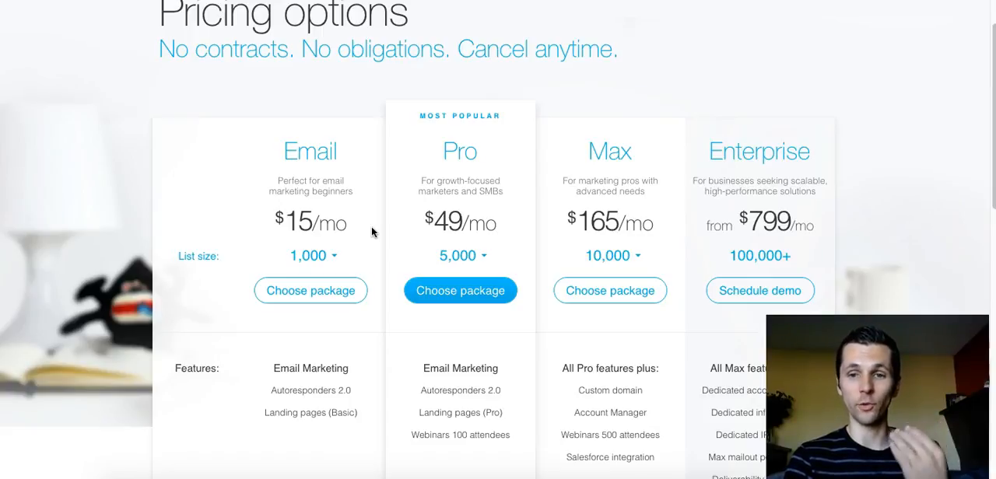
mouse_move(924, 177)
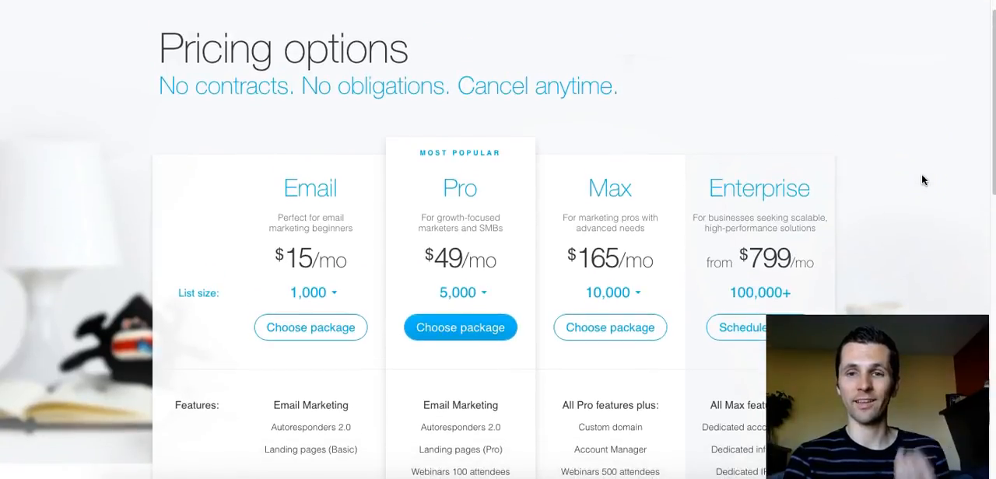
- Scroll the pricing page to the Email $15, Pro $49, Max $165 and Enterprise $799 package columns
scroll("down", 3)
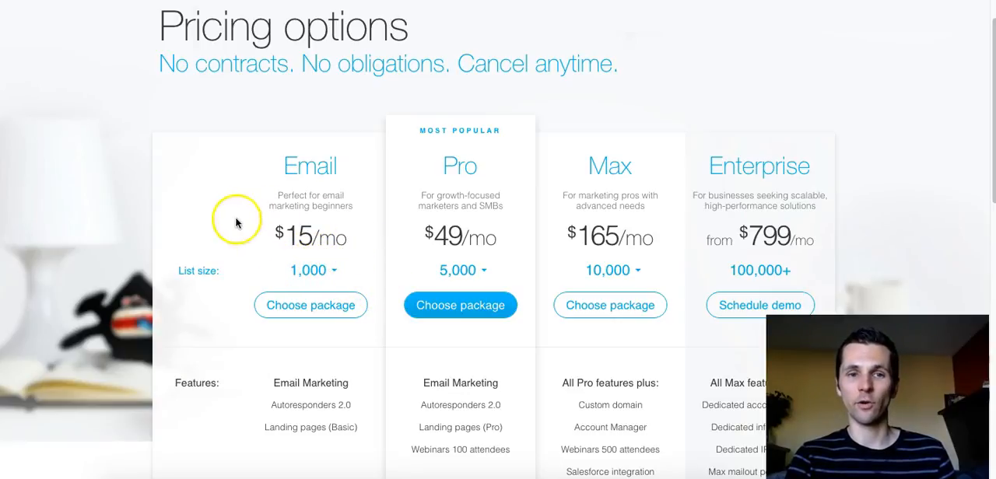
mouse_move(350, 350)
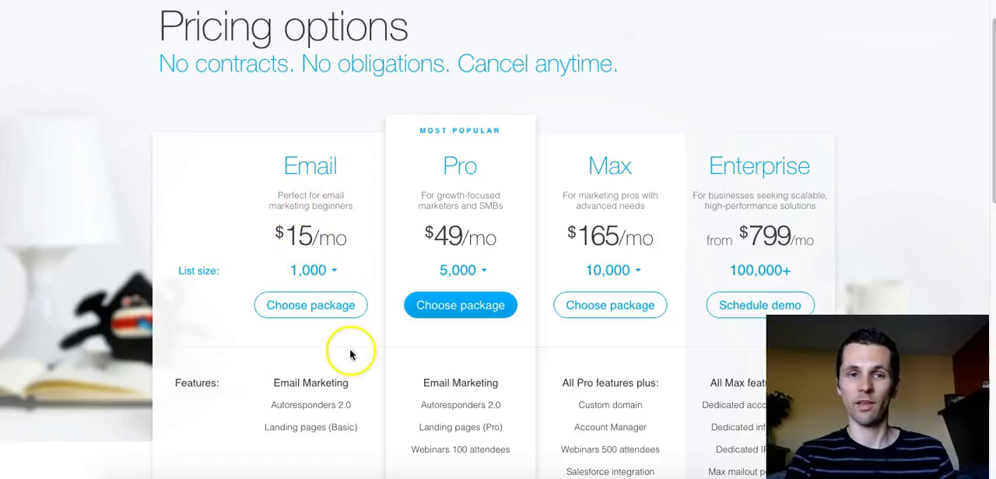
mouse_move(361, 380)
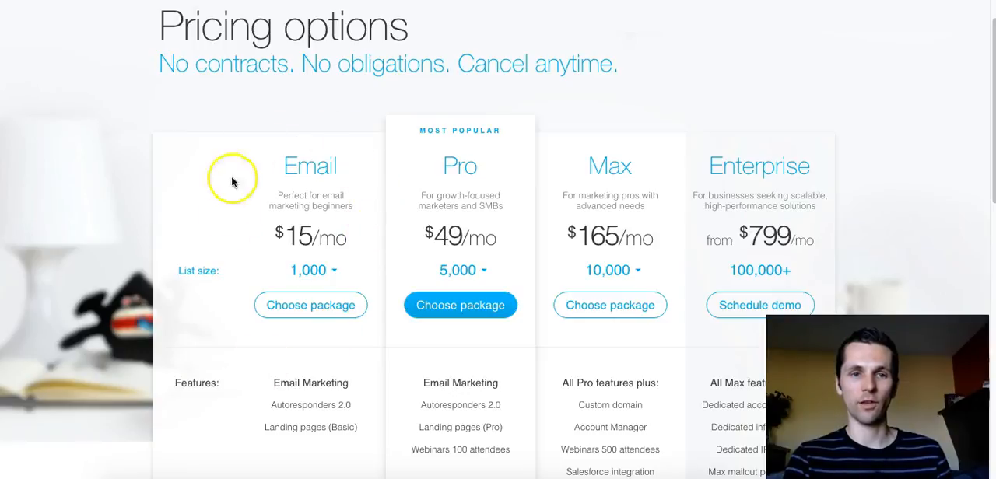
mouse_move(339, 271)
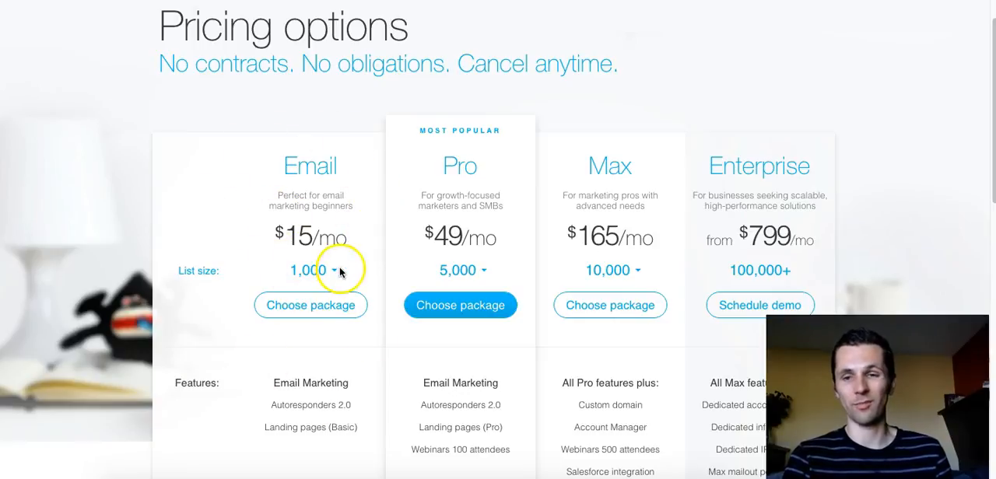
mouse_move(928, 176)
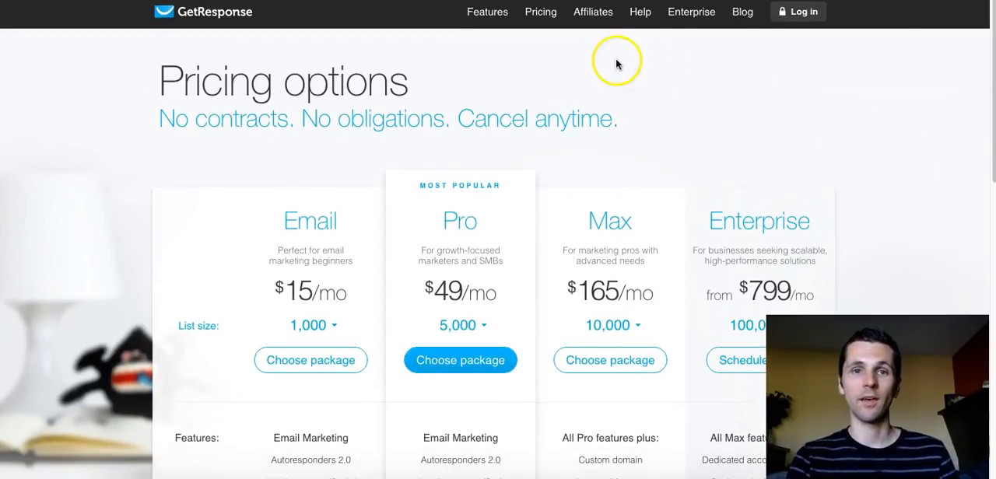
mouse_move(915, 140)
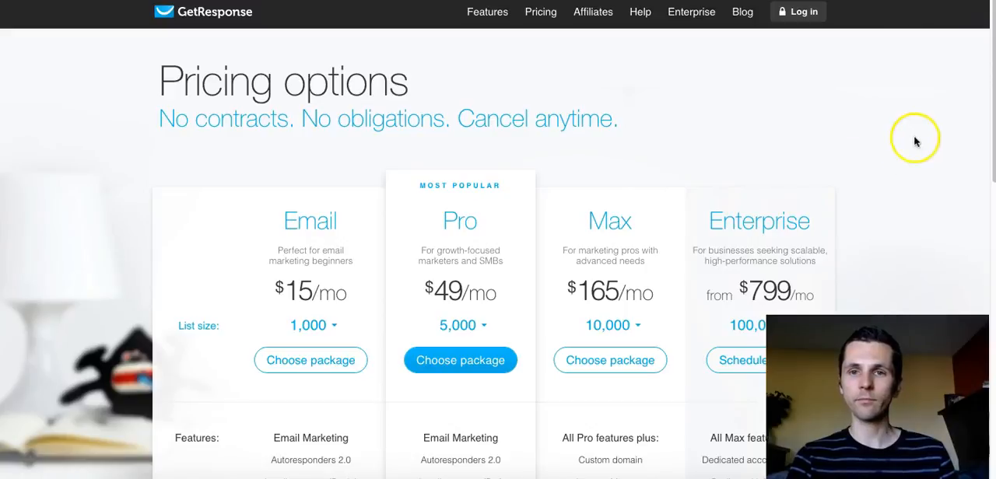
mouse_move(899, 103)
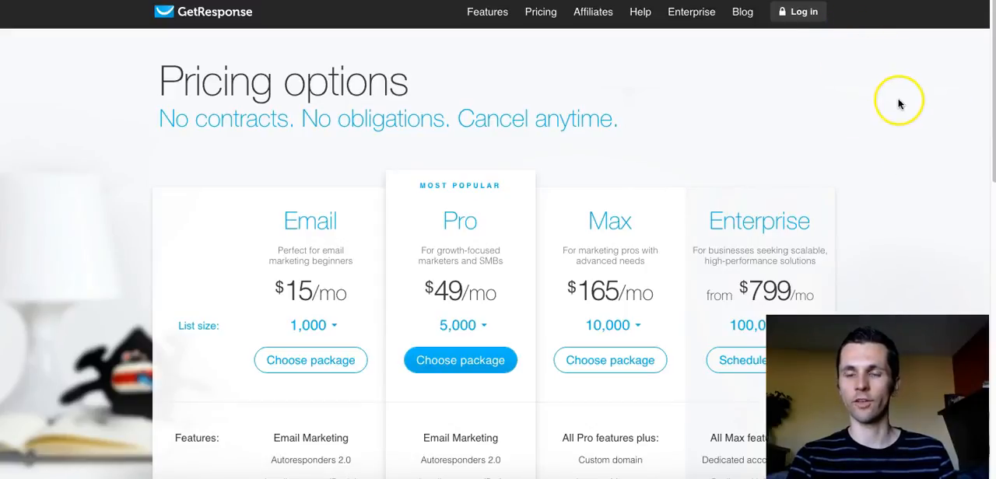